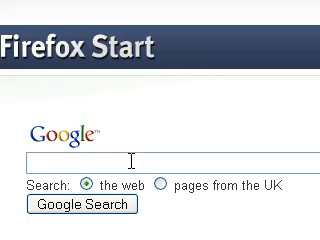
- Search Google for 'camstudio' from the Firefox Start page
type("camstud")
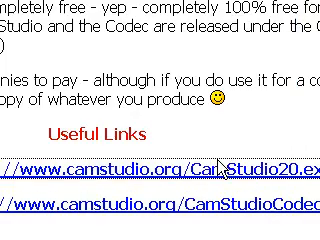
- Scroll camstudio.org down to the Useful Links download section
scroll("down", 3)
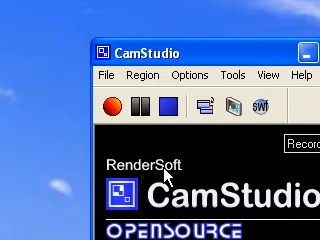
- Bring up CamStudio's Video Options from the Options menu
left_click(184, 76)
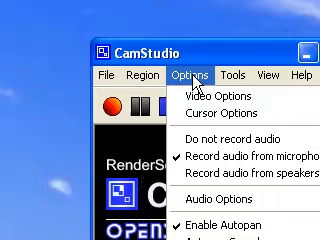
left_click(212, 98)
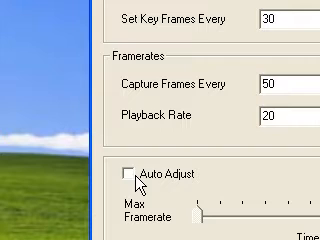
- Apply key frames 30, capture 50, playback 20 with Auto Adjust off, returning to Options
scroll("down", 3)
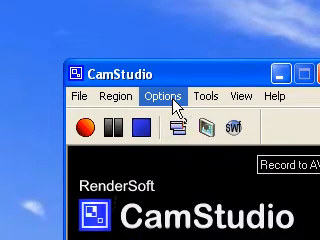
left_click(156, 100)
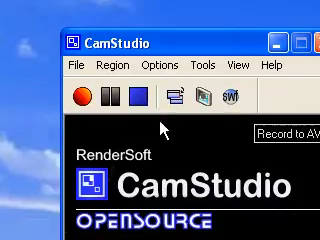
left_click(120, 66)
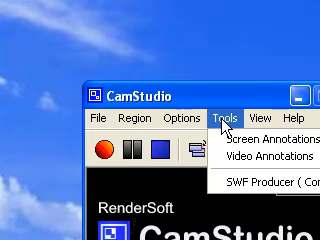
left_click(290, 116)
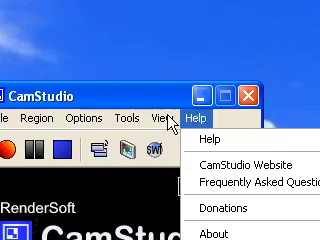